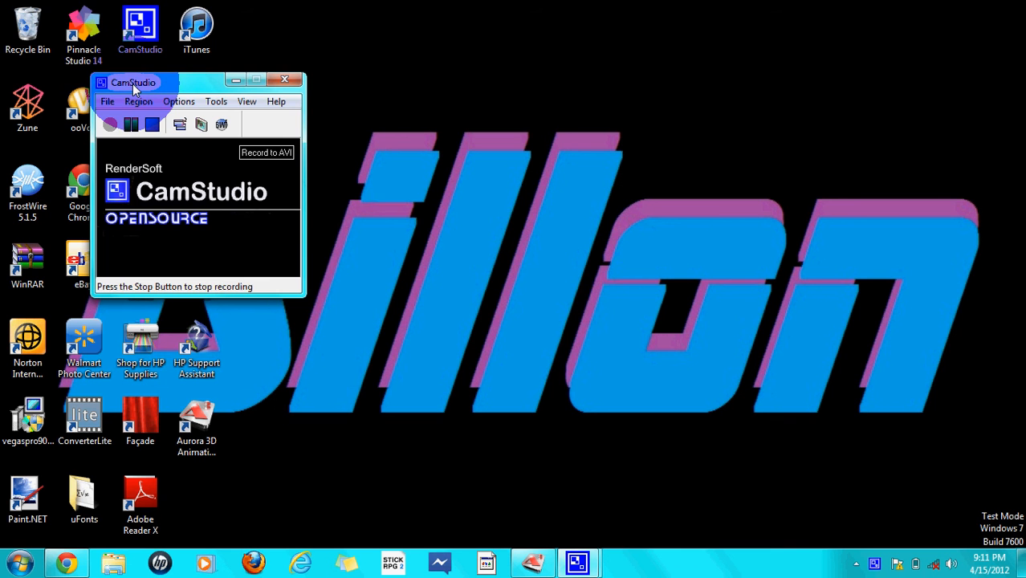
- Move the CamStudio recorder window to the top-left corner and select the Aurora 3D desktop icon
left_click_drag(135, 82, 66, 26)
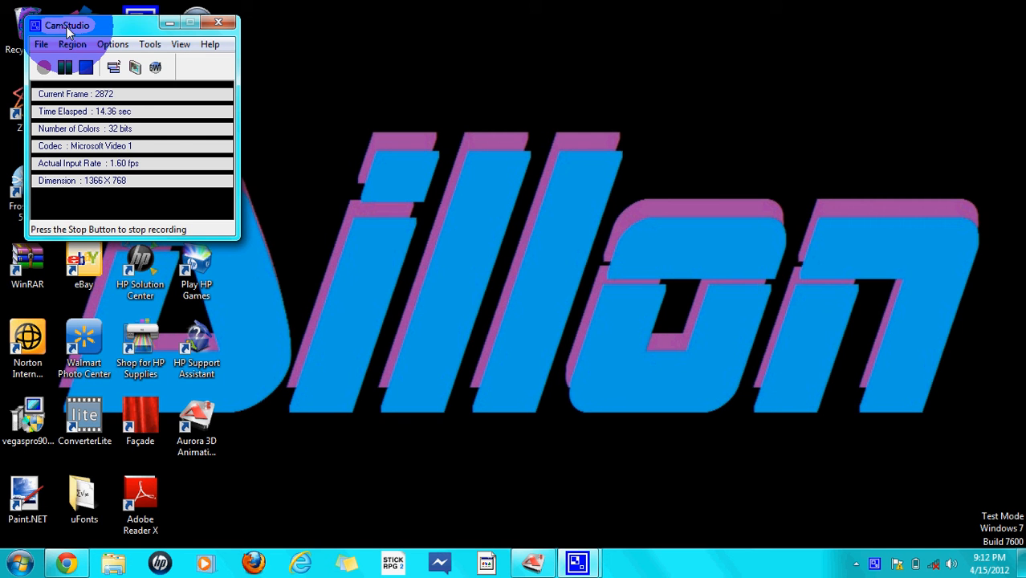
left_click(196, 425)
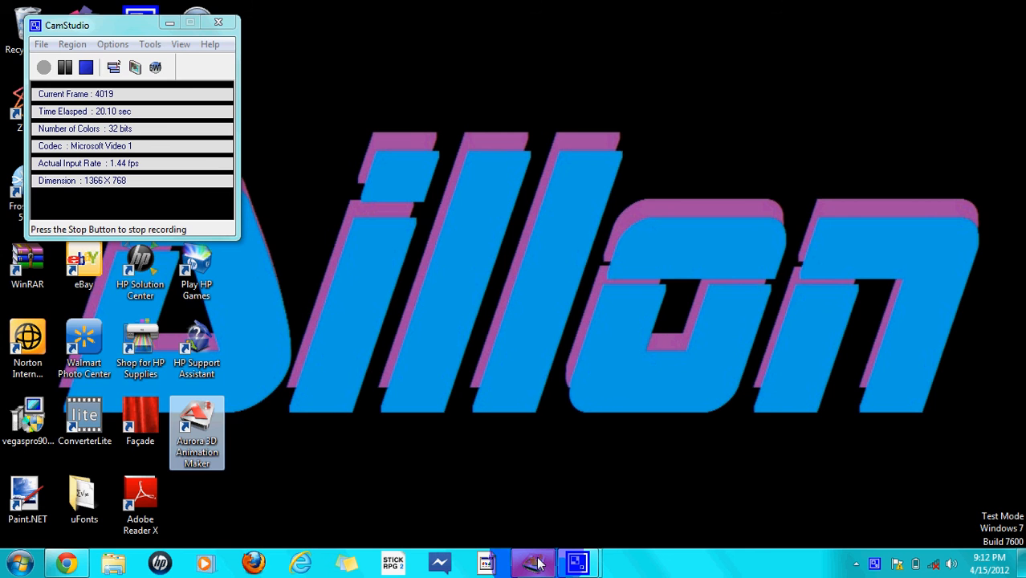
- Launch Aurora 3D Animation Maker with the silver-ring BiscuitBoss1 intro loaded
left_click(533, 562)
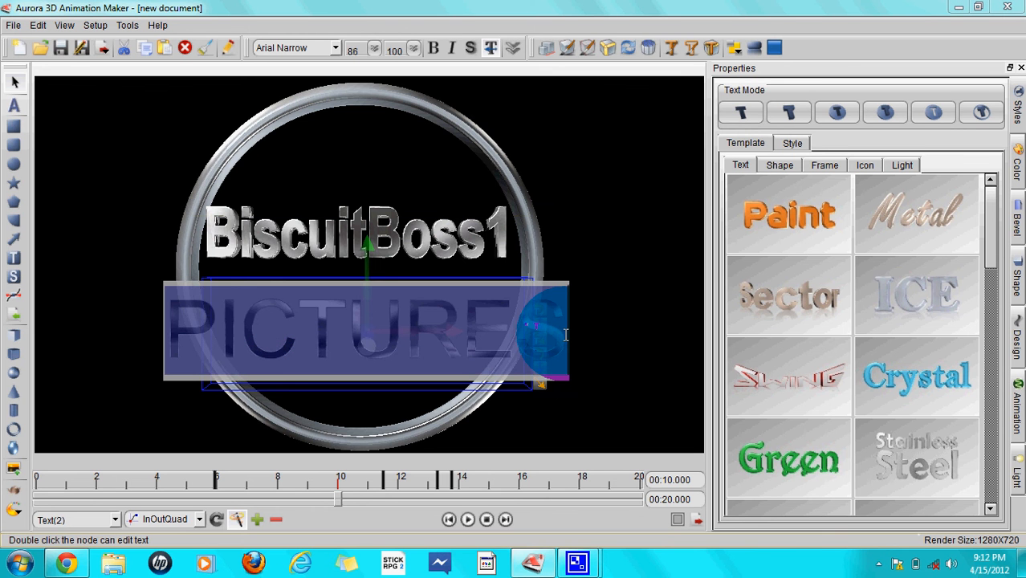
- Rewrite the chrome text lines, typing 'with a' and '...new video!', and adjust the new line's font size
type("with a")
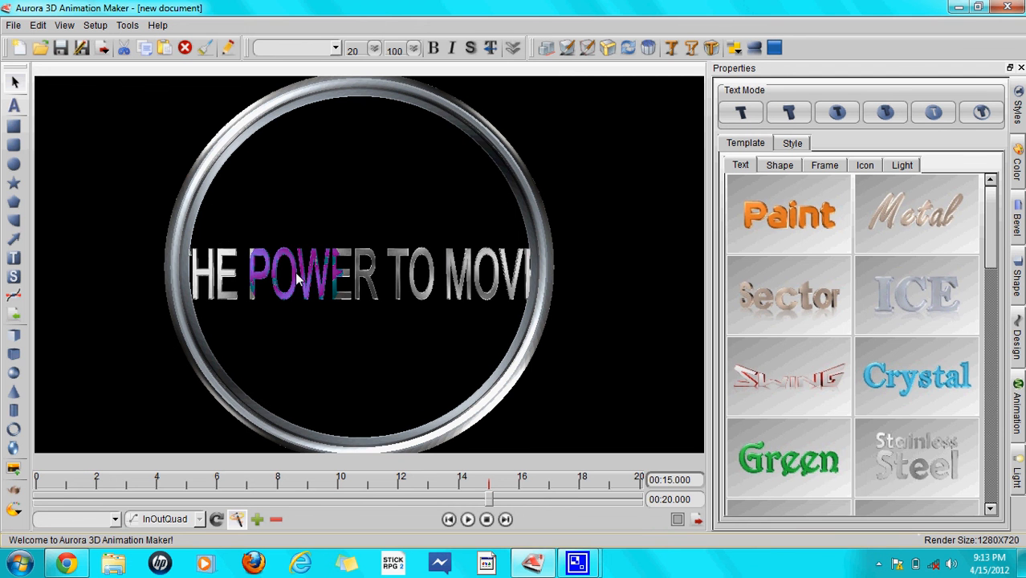
left_click(361, 270)
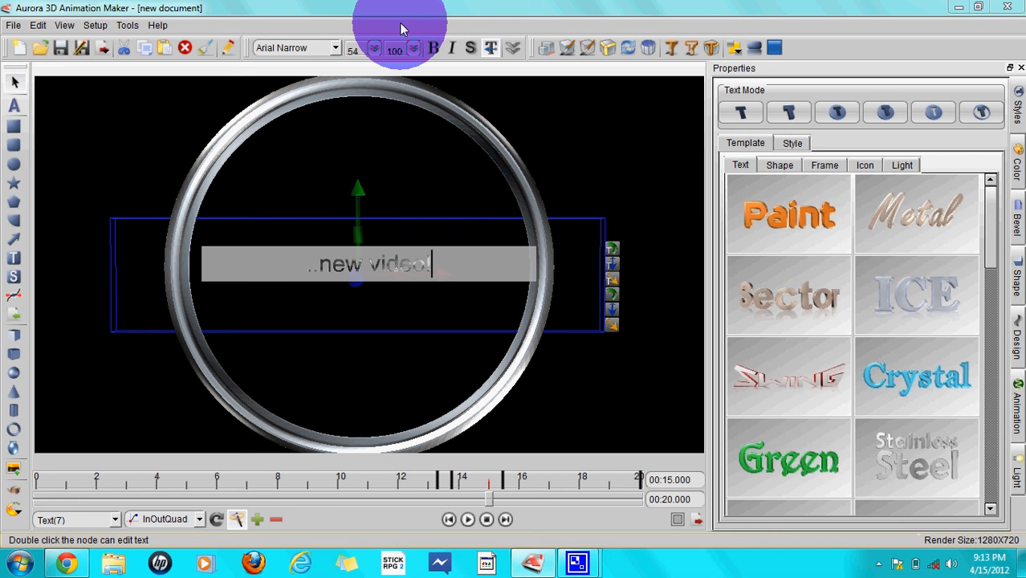
mouse_move(361, 52)
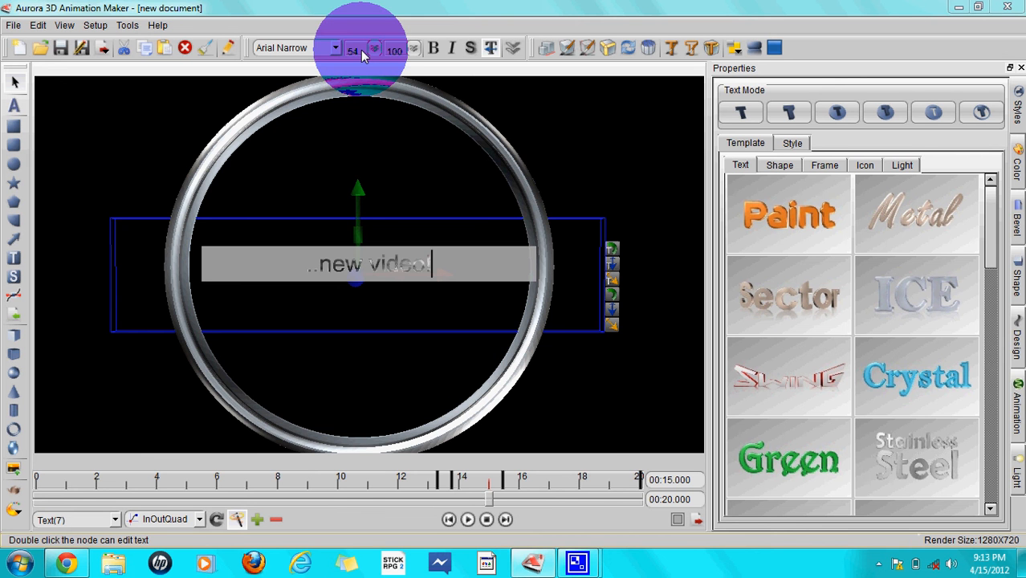
left_click(372, 45)
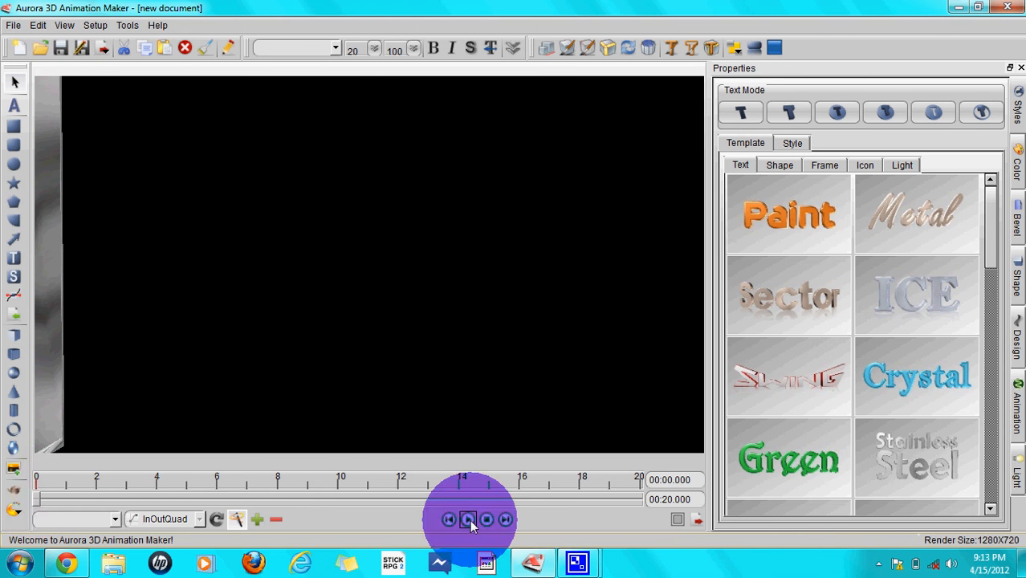
- Play the intro animation preview through to its 20-second end
left_click(469, 520)
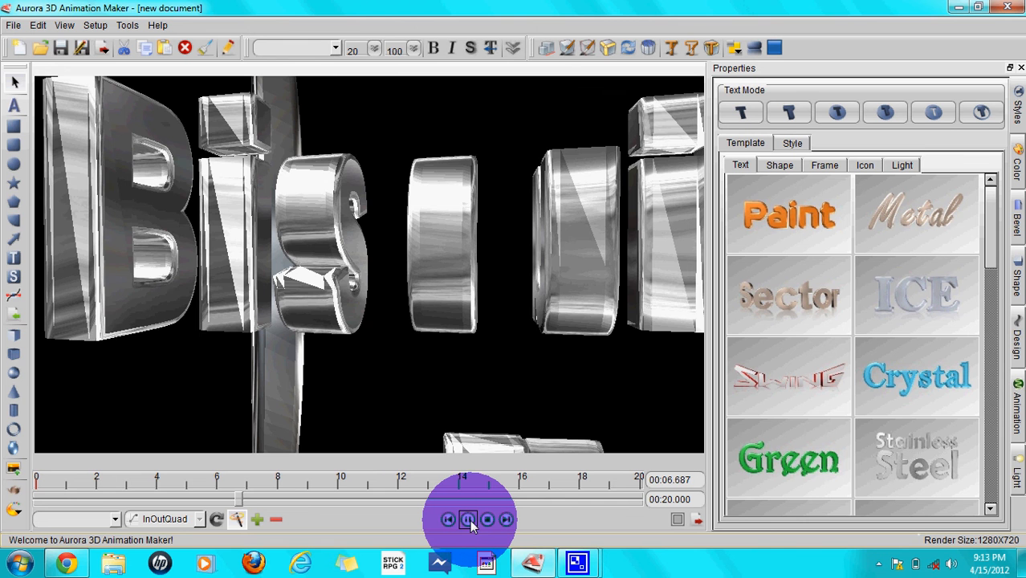
left_click(469, 521)
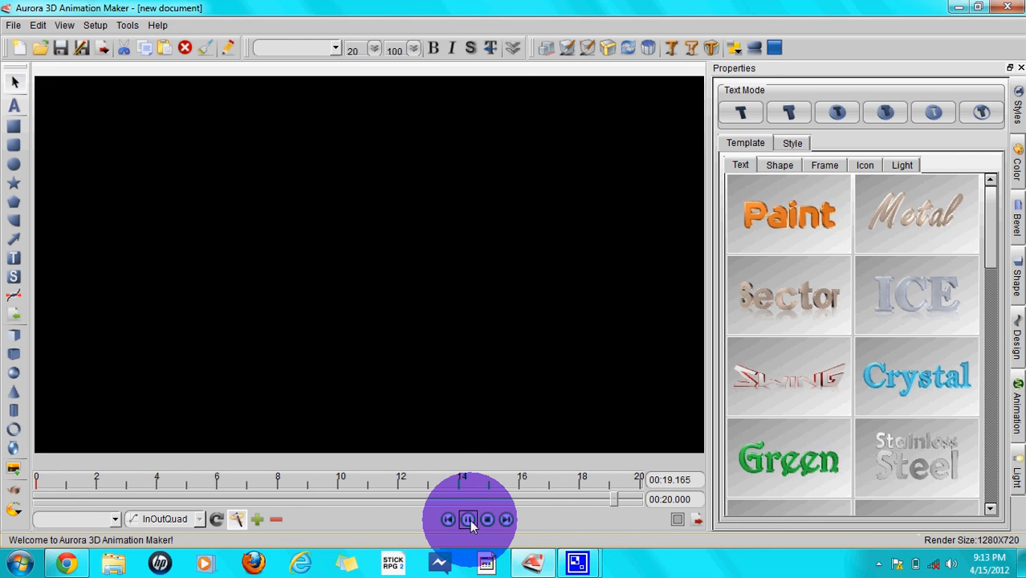
left_click(469, 520)
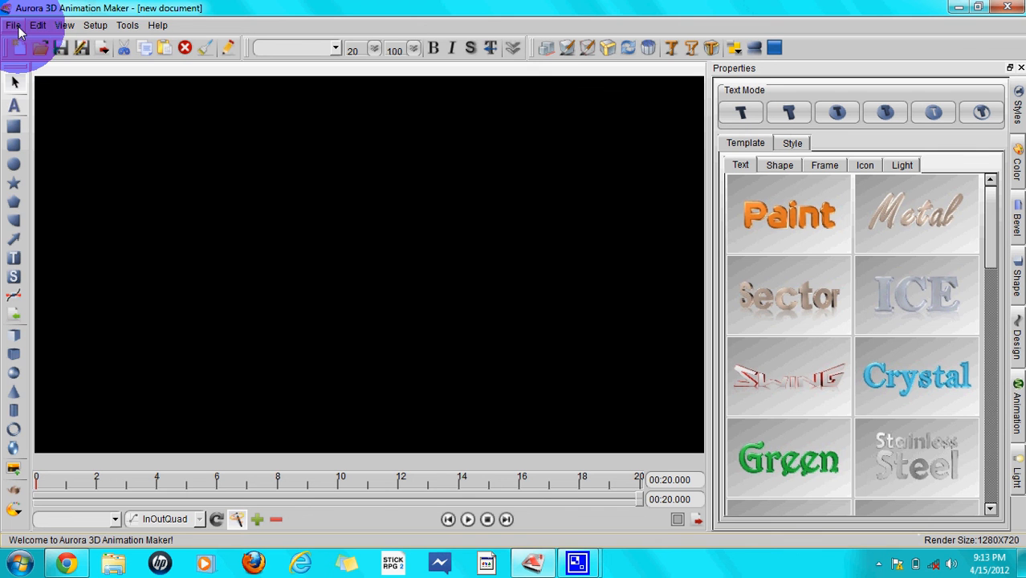
- Choose Export Animation from the File menu to reach the Save Video File dialog
left_click(13, 26)
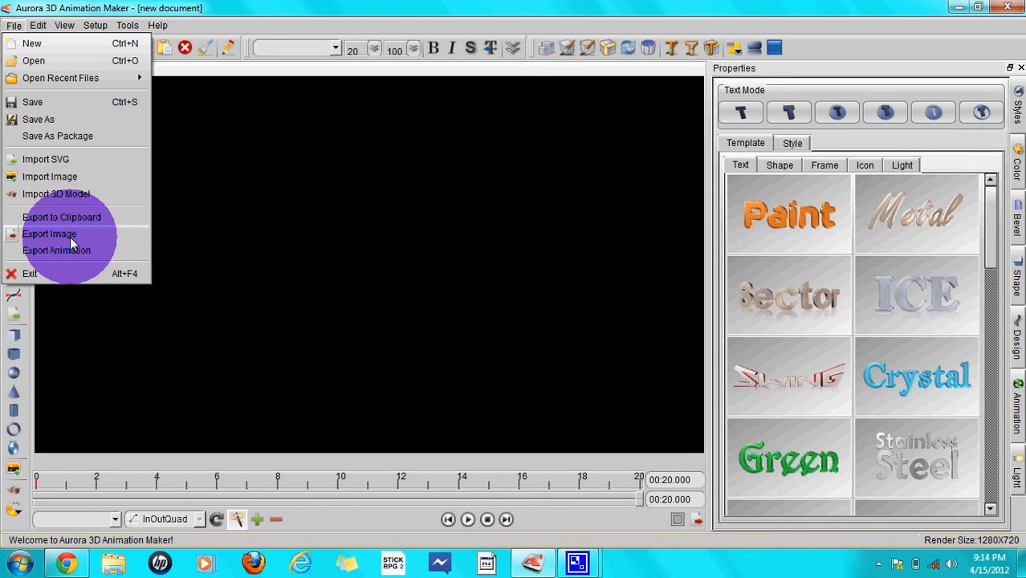
mouse_move(56, 250)
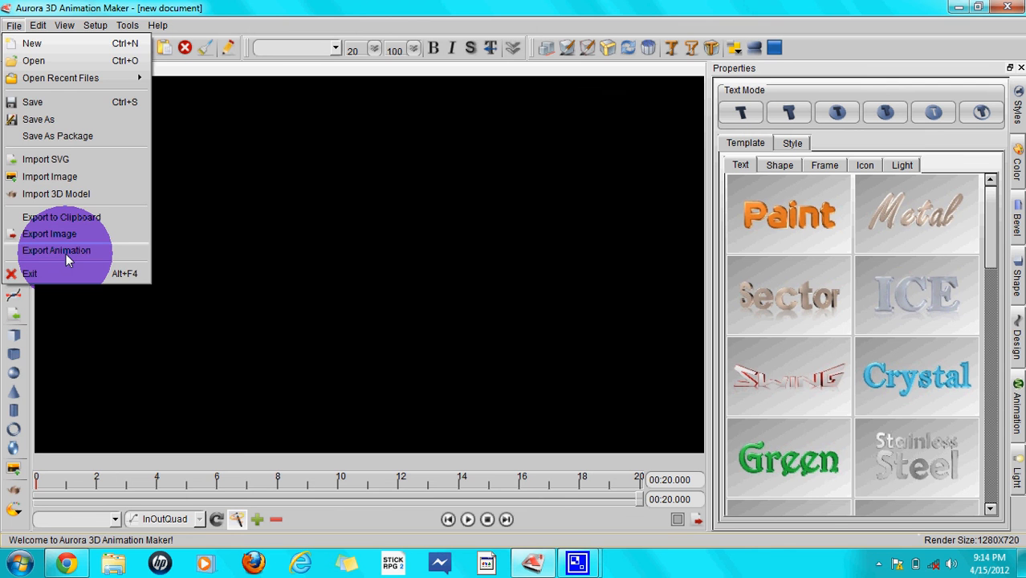
left_click(56, 250)
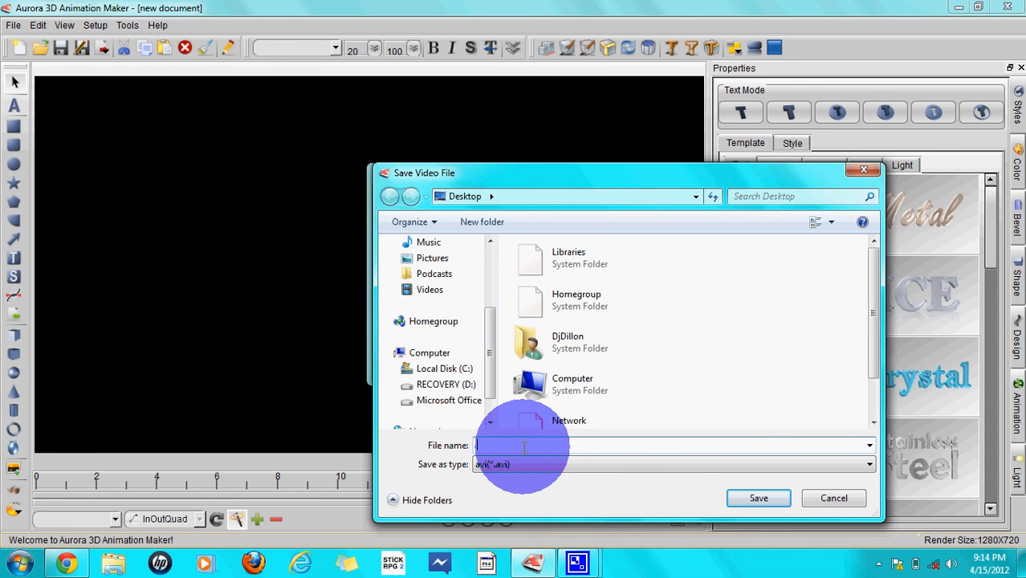
- Name the exported AVI file starting 'My in' and begin the video export
type("My in")
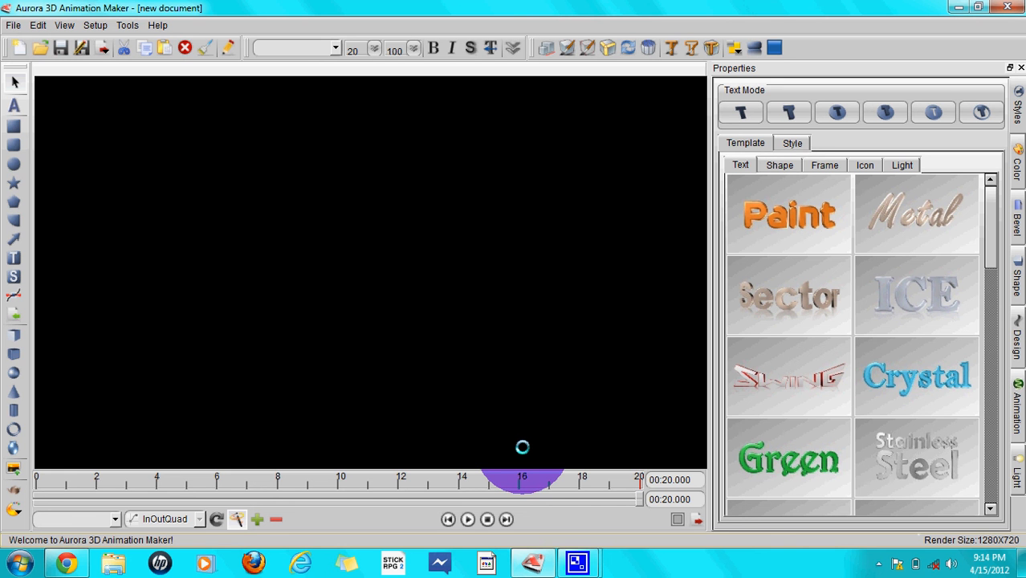
left_click(468, 521)
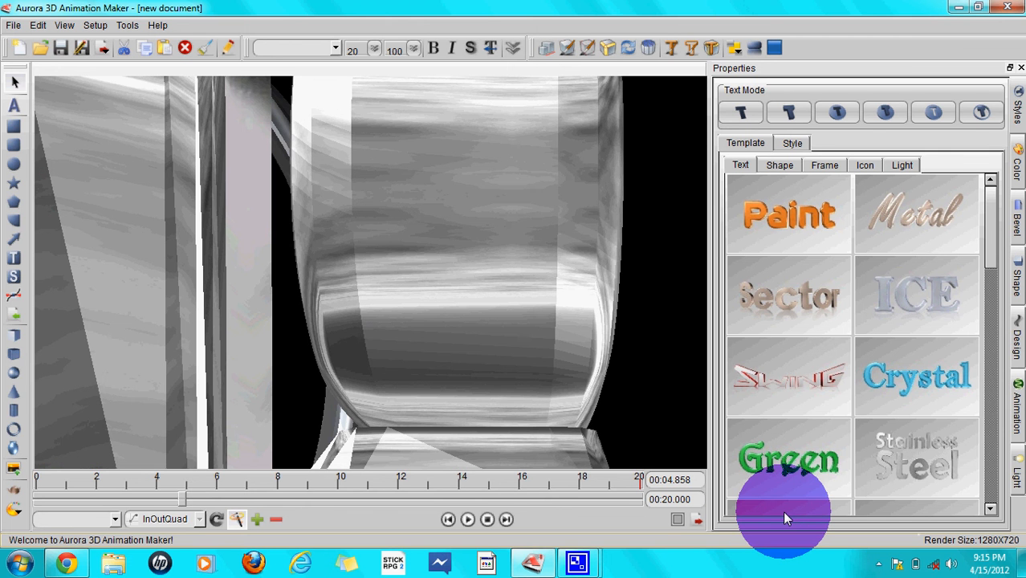
mouse_move(768, 554)
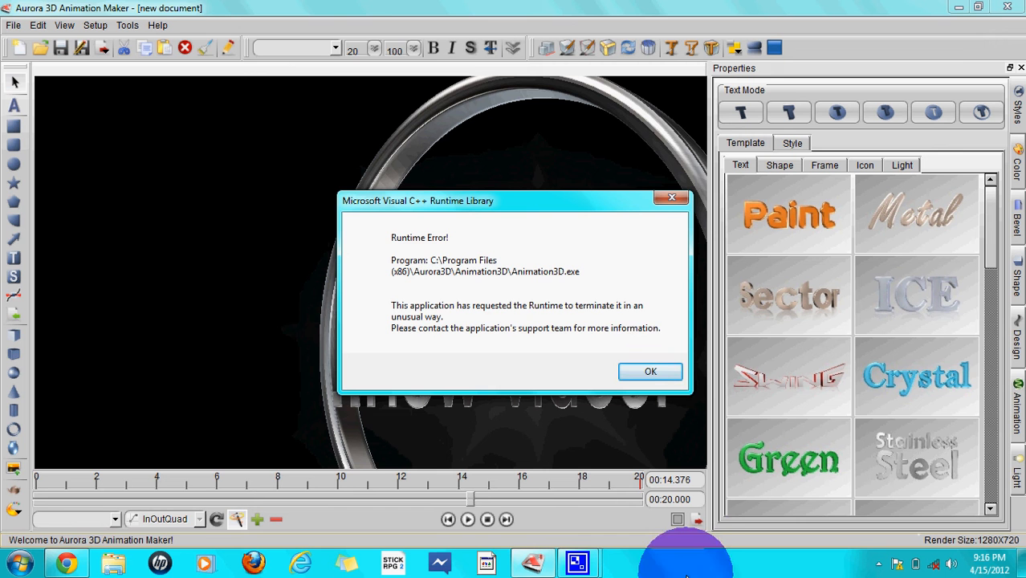
- Acknowledge the Runtime Error with OK, leaving Windows reporting Animation3D.exe stopped working
left_click(650, 371)
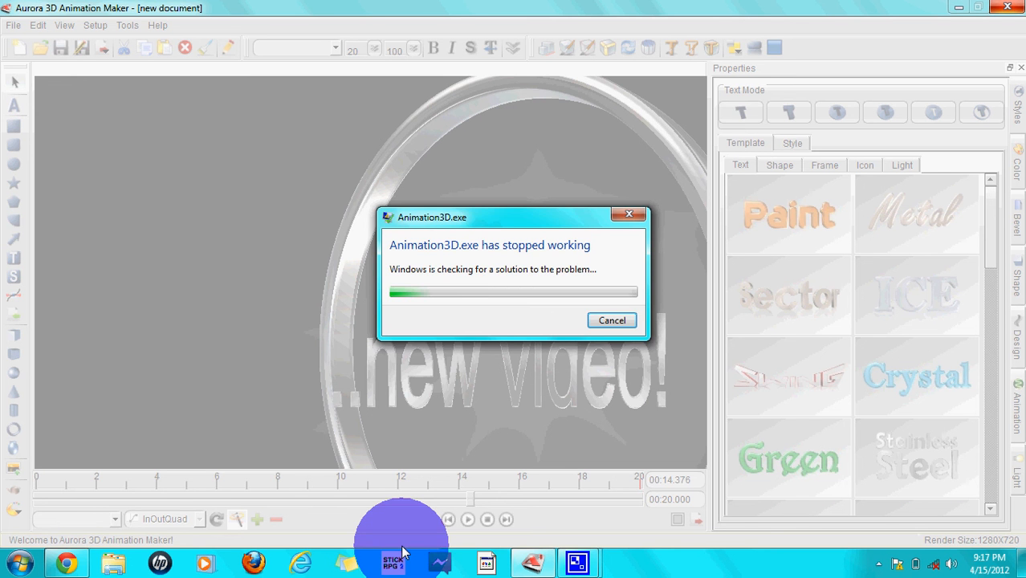
mouse_move(482, 312)
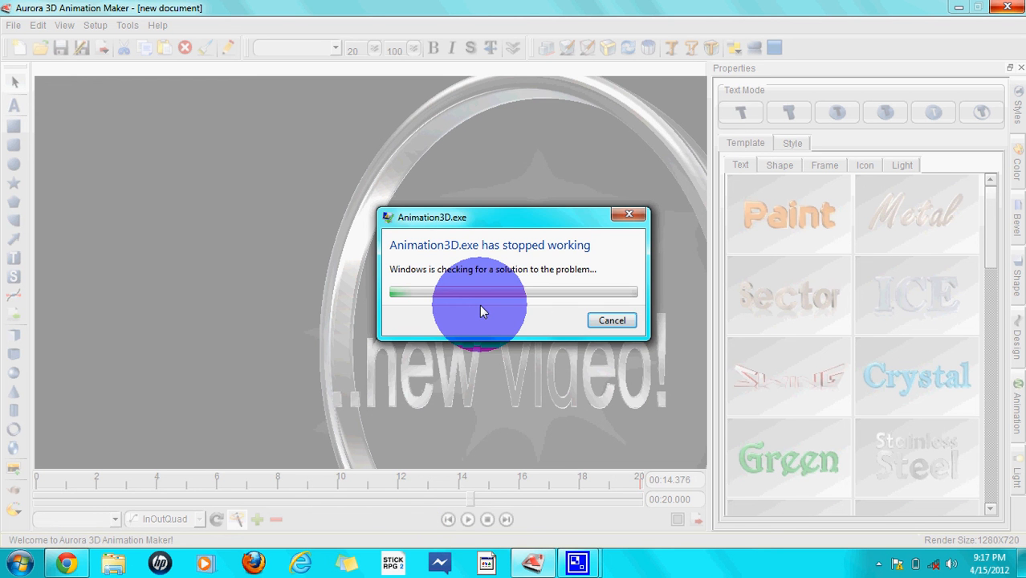